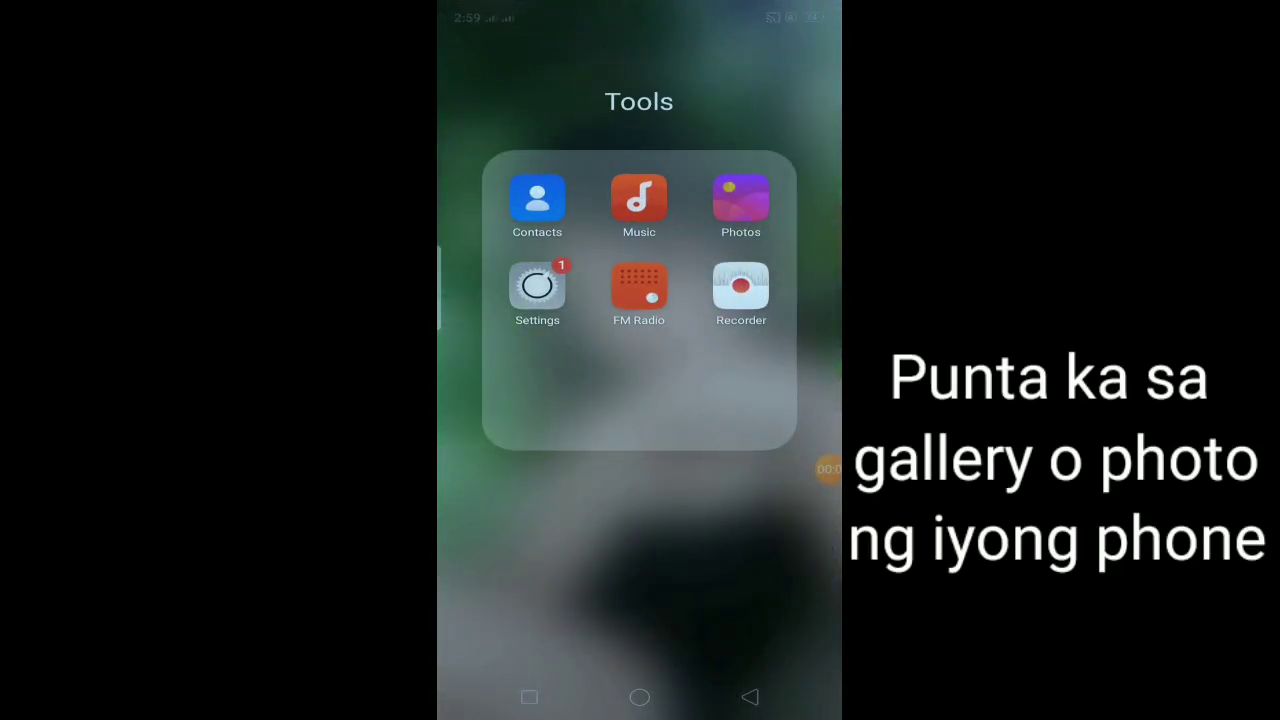
- Mark two photos in the gallery as private, reducing the library from 298 to 296 photos
click(740, 198)
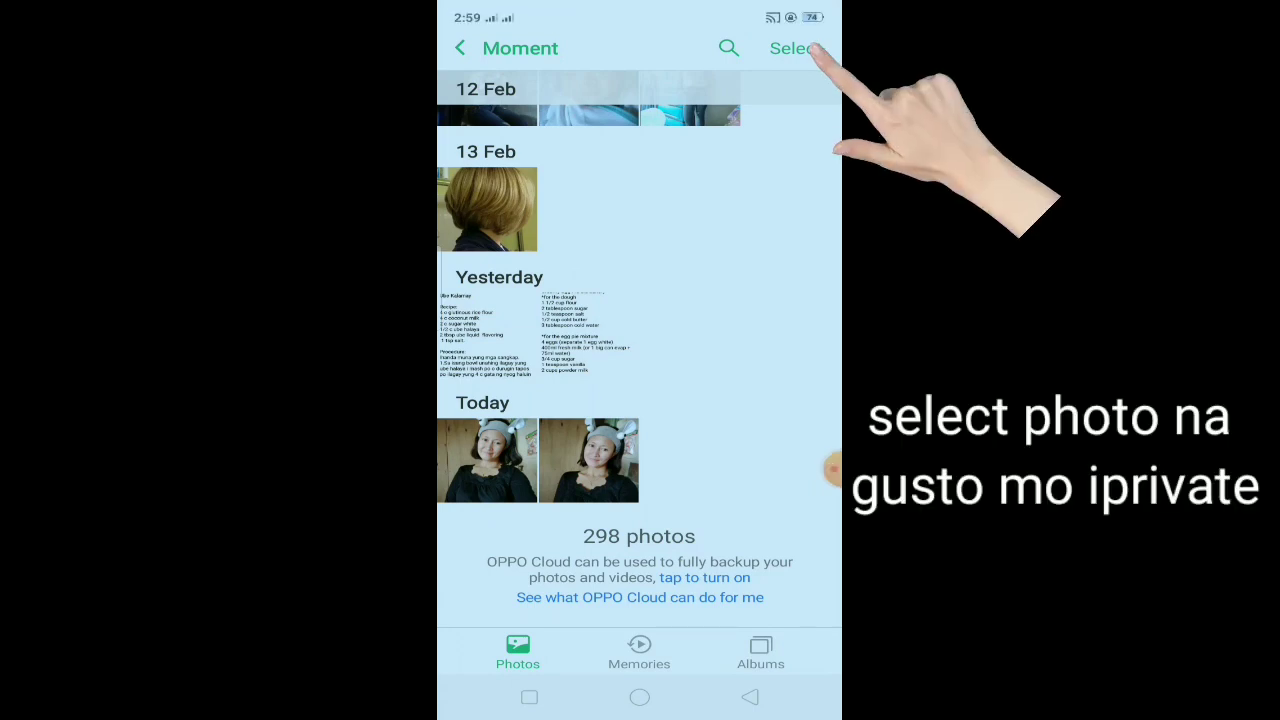
click(792, 48)
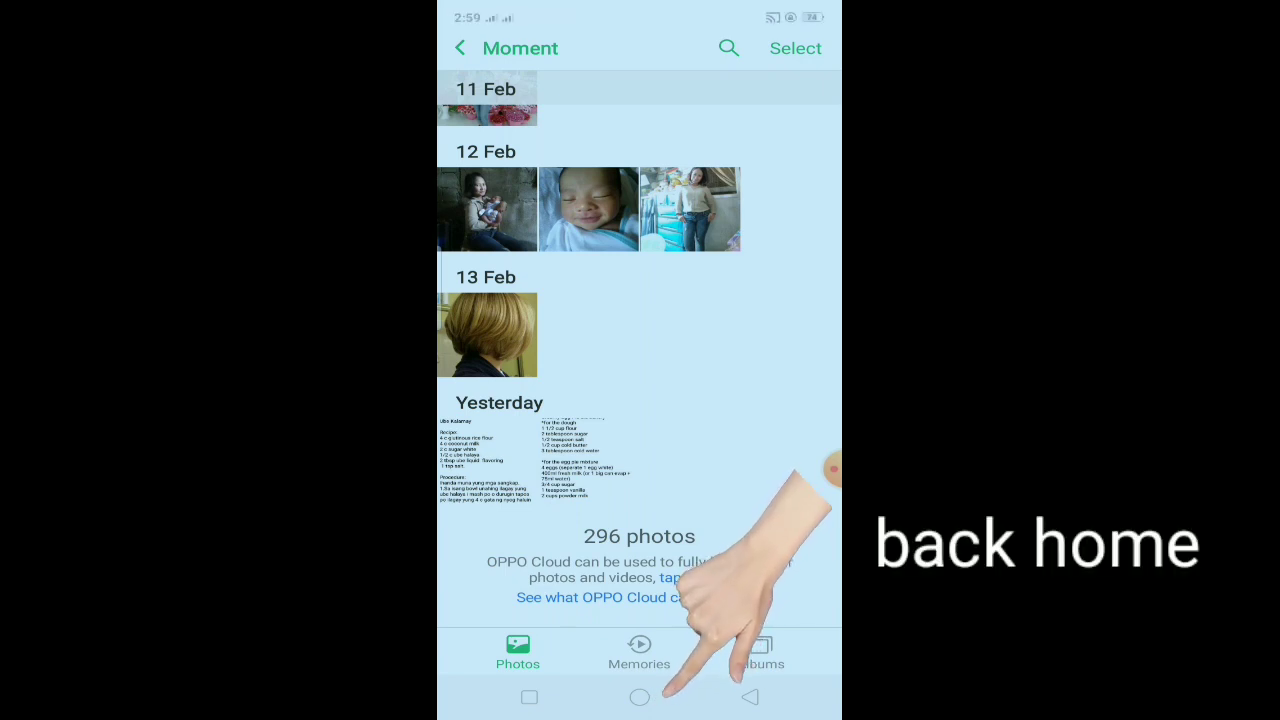
click(640, 696)
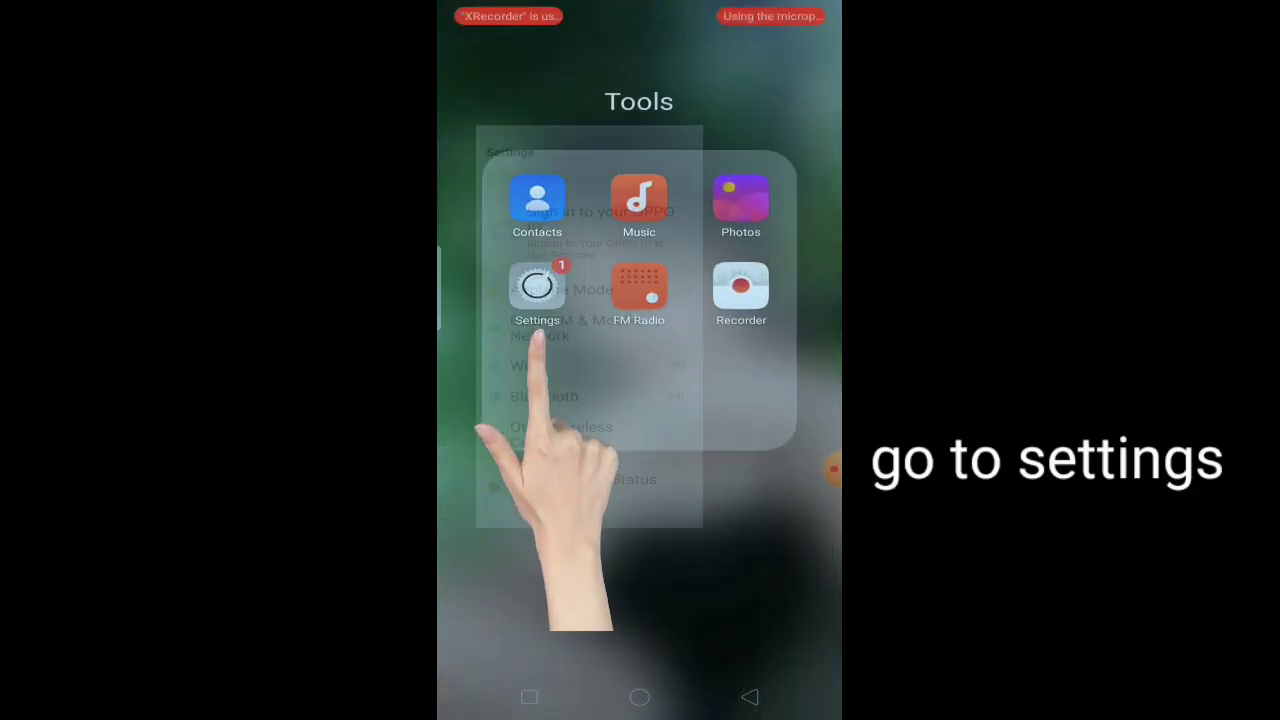
- Navigate to Settings > Security and scroll to the Privacy Protection section with Private Safe
click(536, 288)
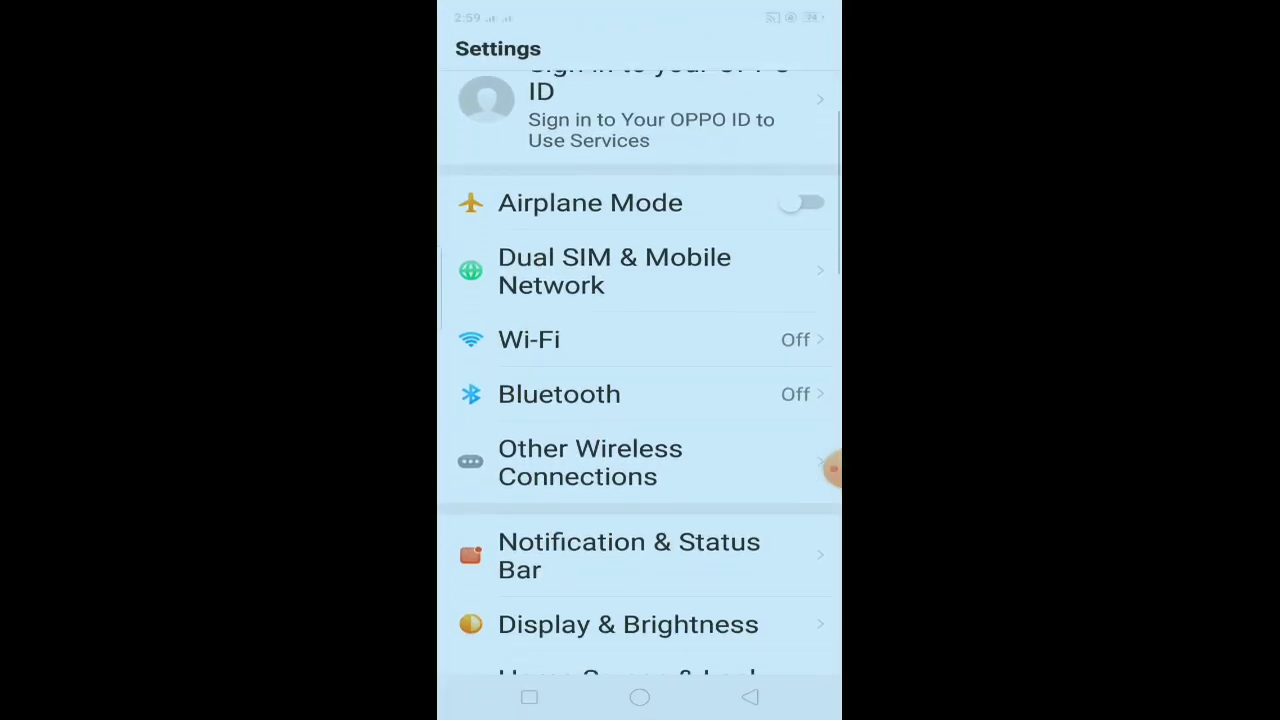
scroll(down, 3)
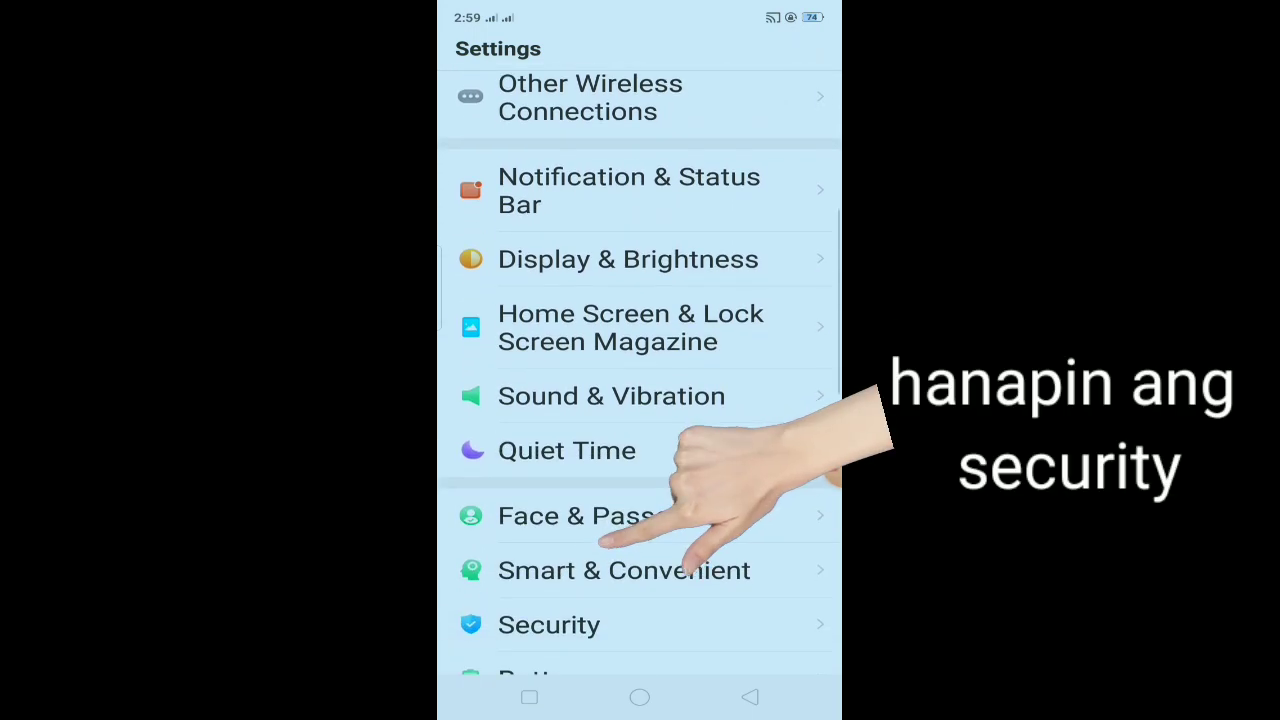
click(548, 624)
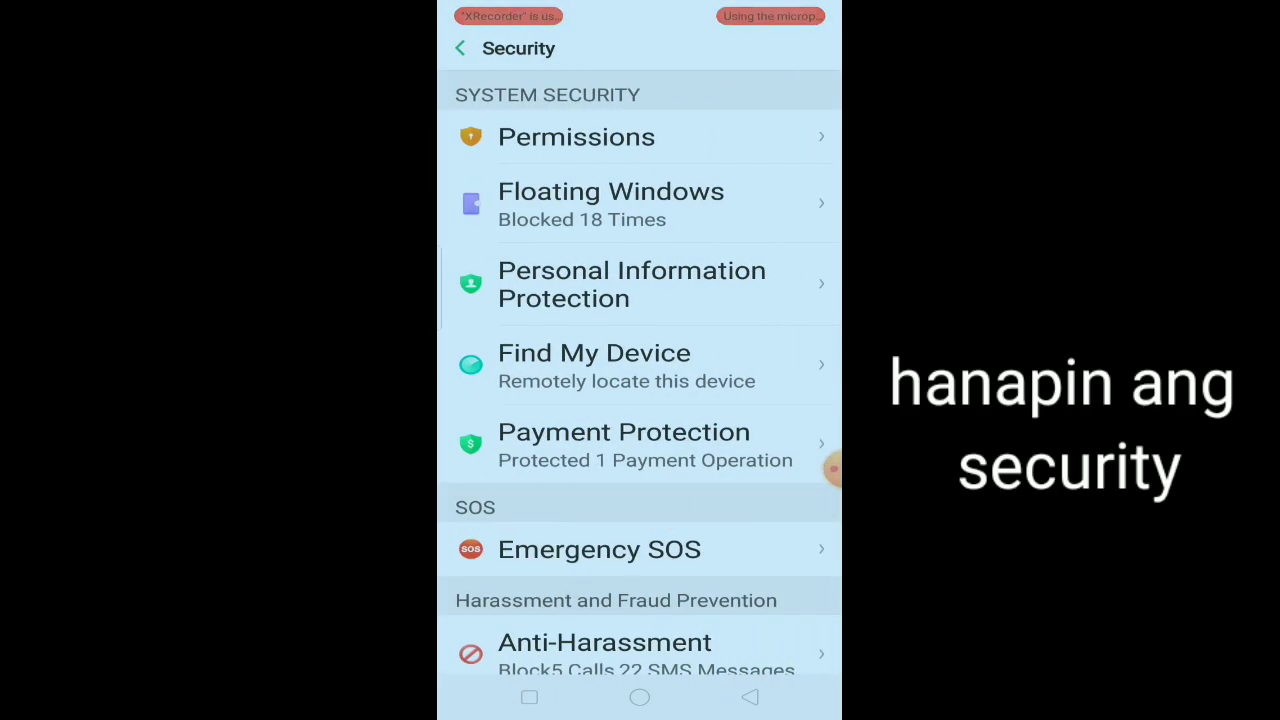
scroll(down, 3)
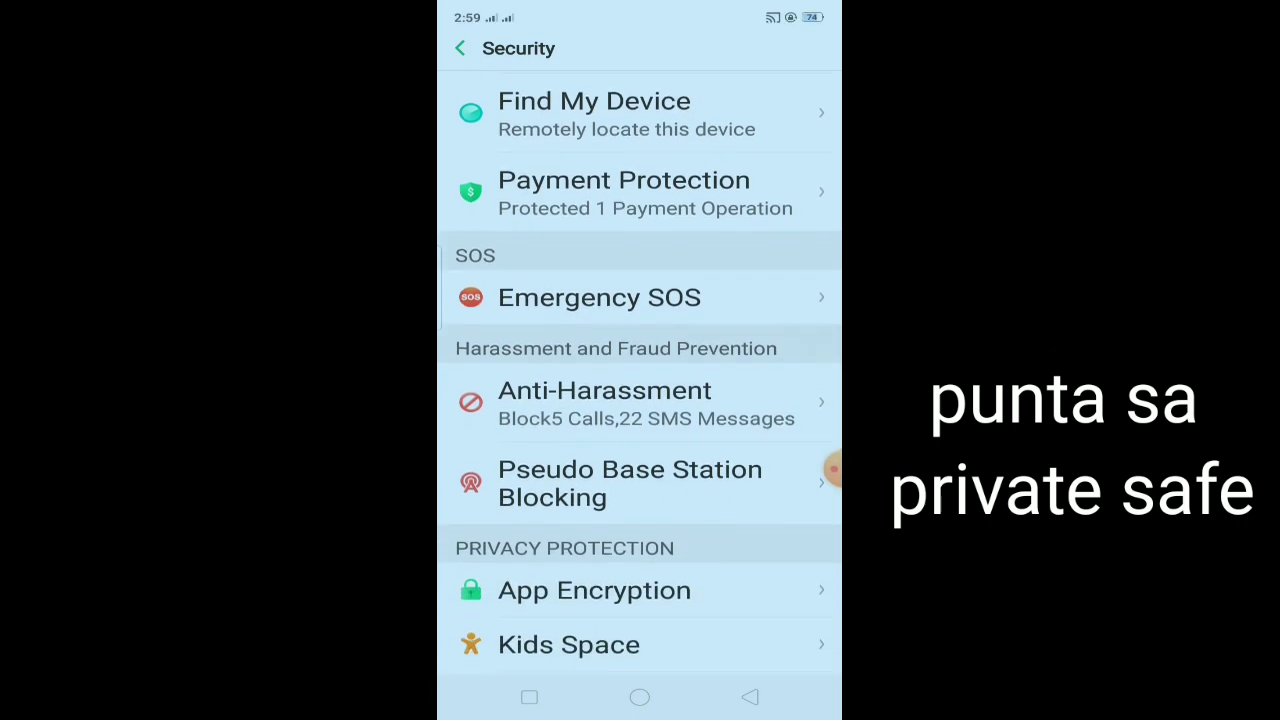
scroll(up, 3)
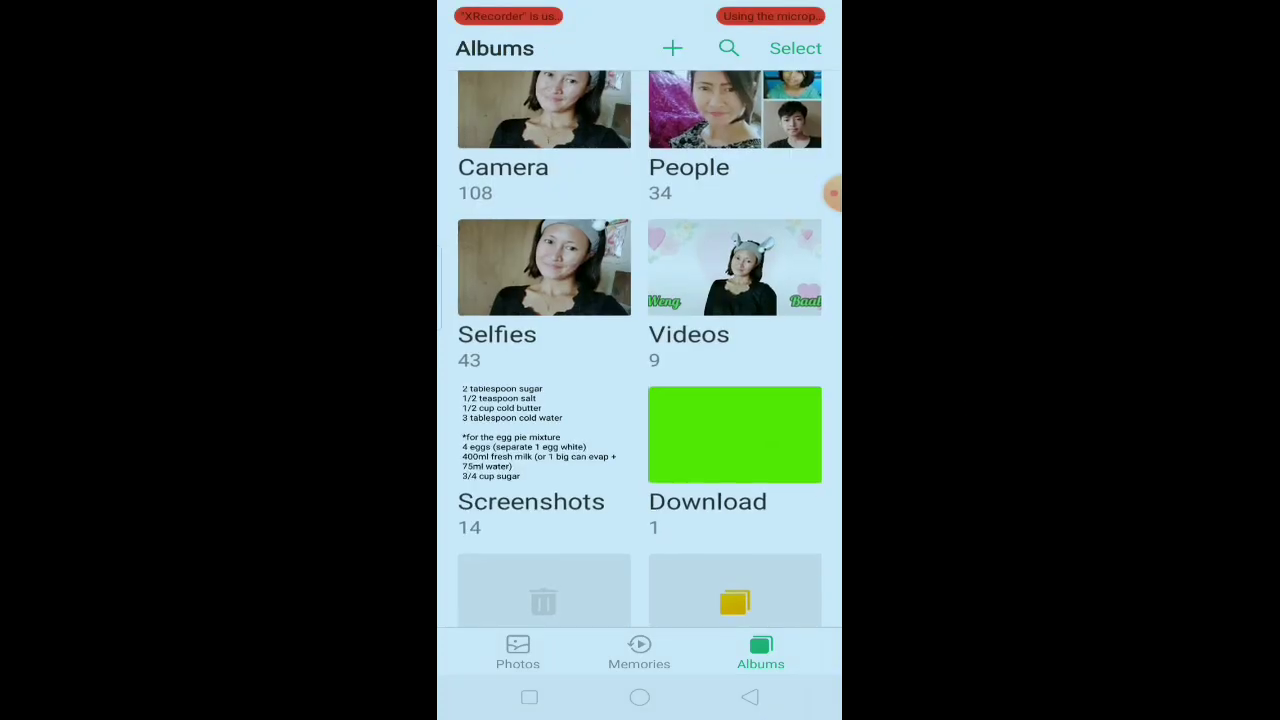
- View the Camera album to confirm the hidden photos are gone, then return home
scroll(up, 3)
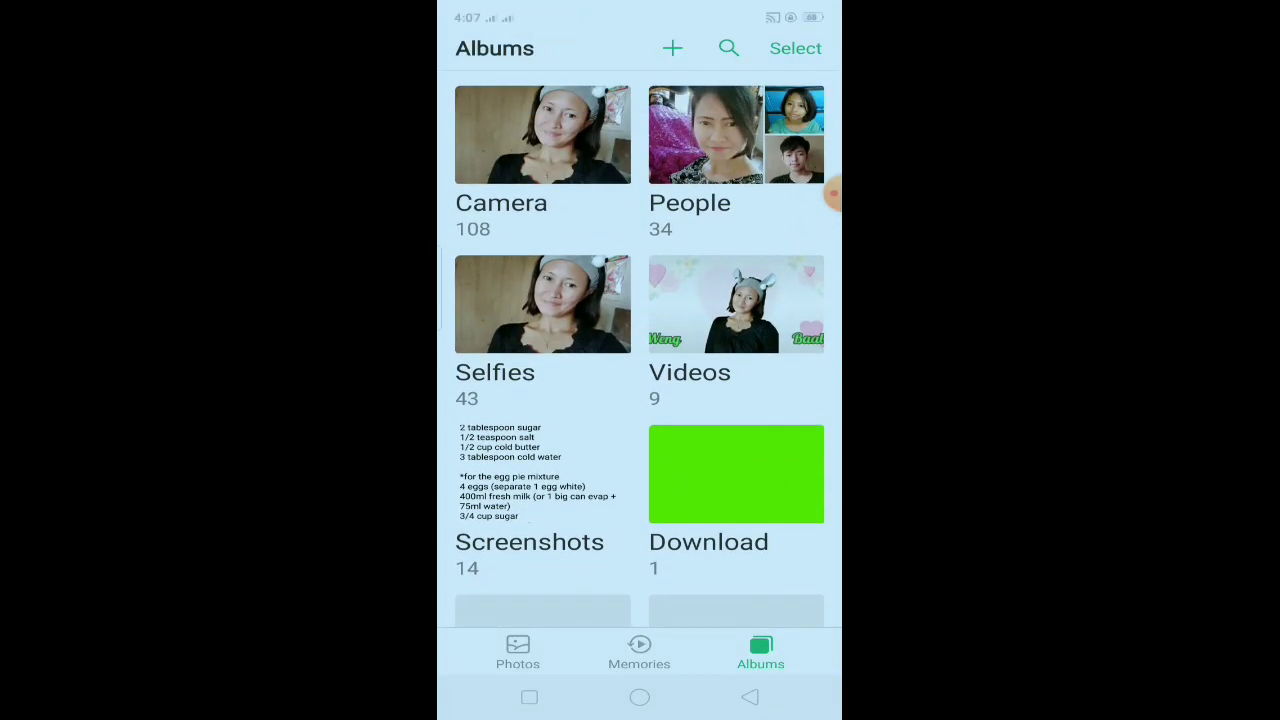
click(542, 134)
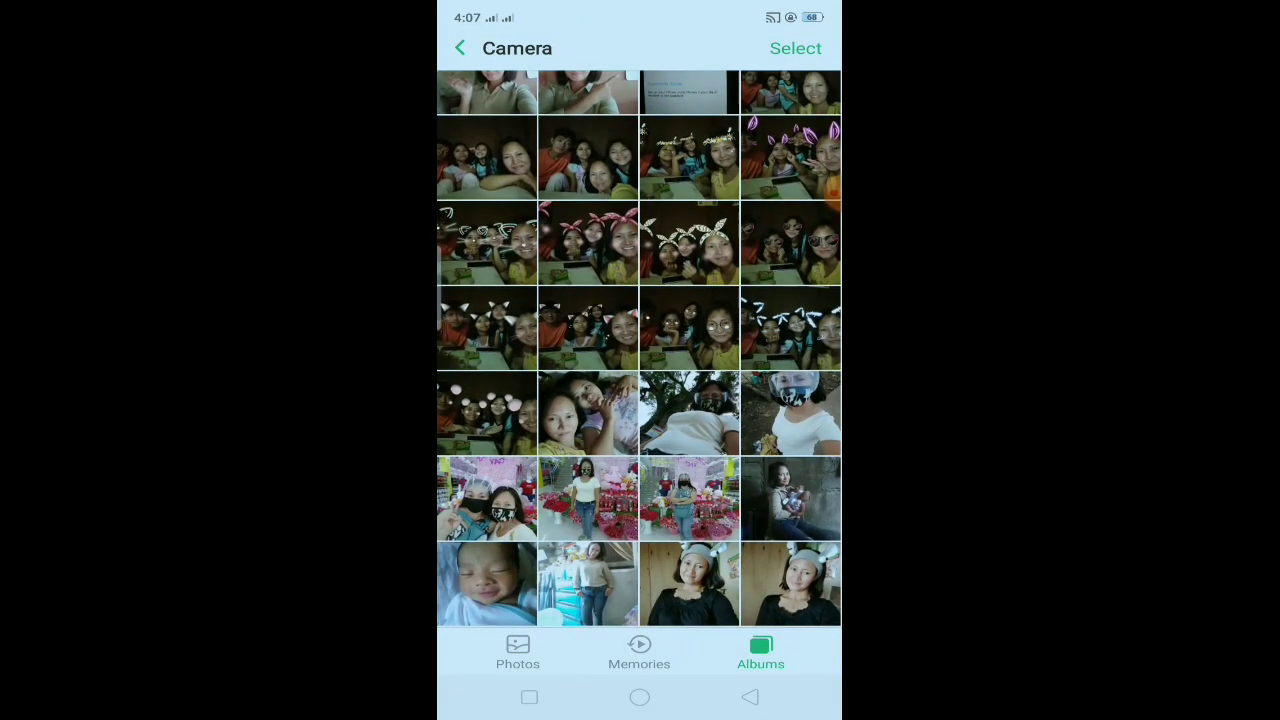
click(640, 696)
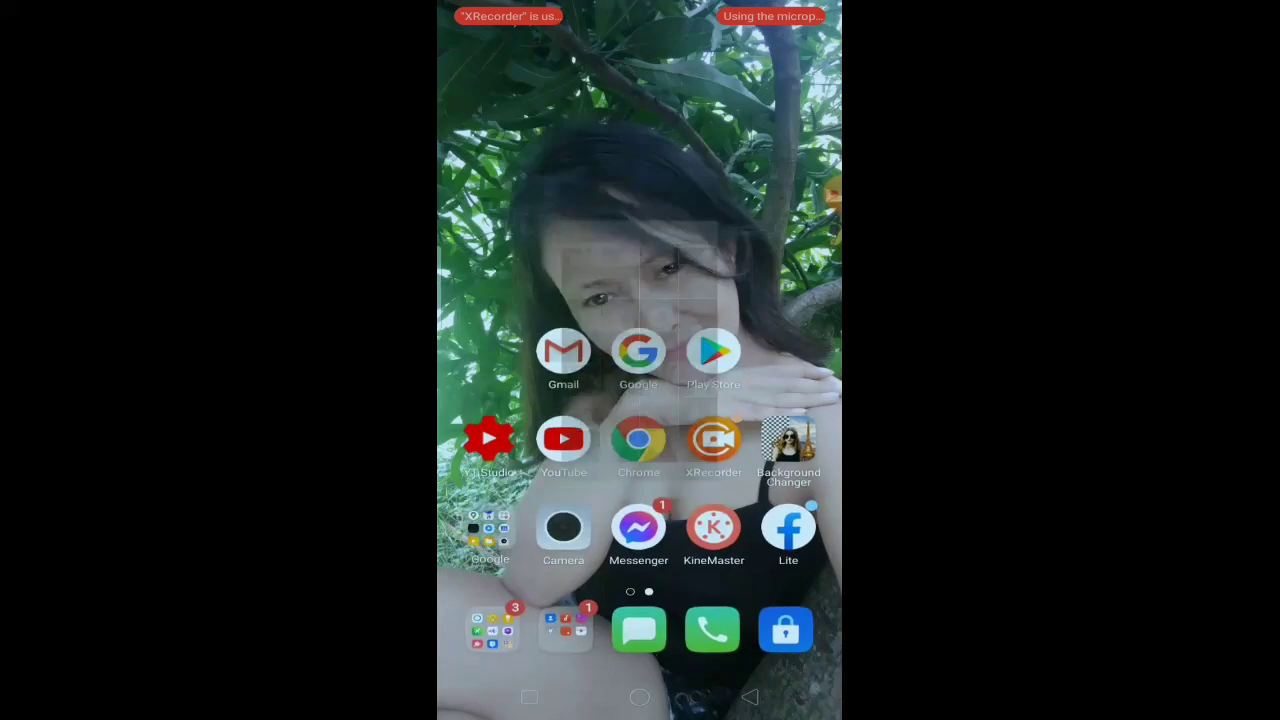